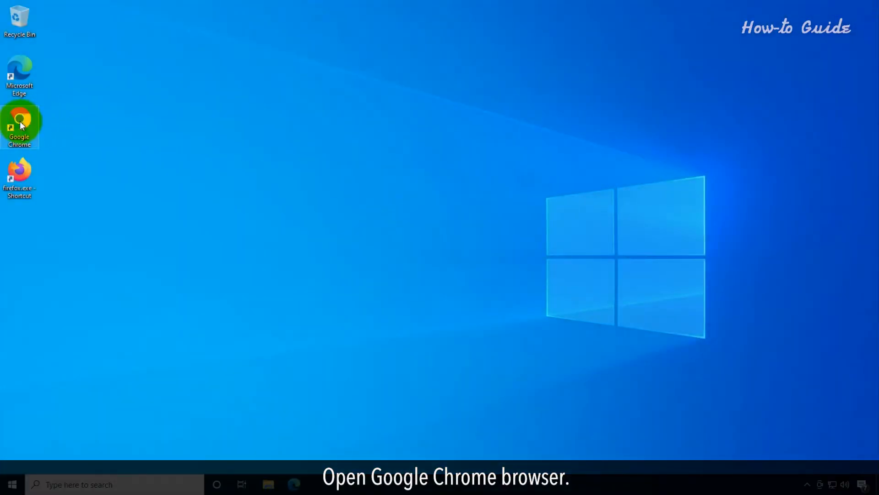
Launch Google Chrome from the desktop shortcut and expand its main menu.
{"action": "double_click", "coordinate": [19, 121]}
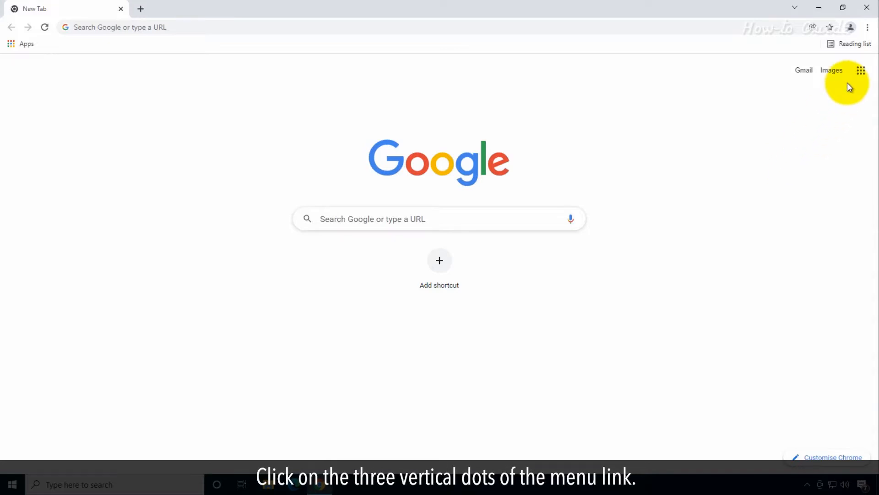
{"action": "left_click", "coordinate": [868, 26]}
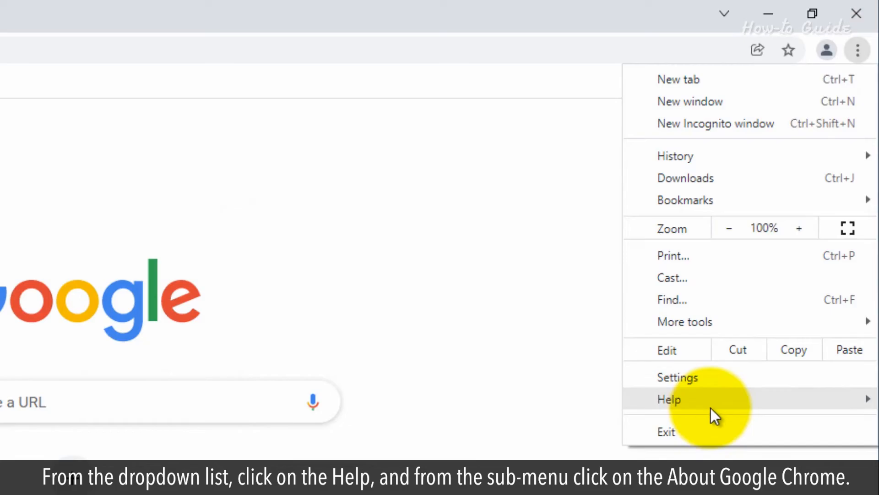
Relaunch Chrome from About so it reports up to date at 98.0.4758.82, then close it.
{"action": "left_click", "coordinate": [669, 398]}
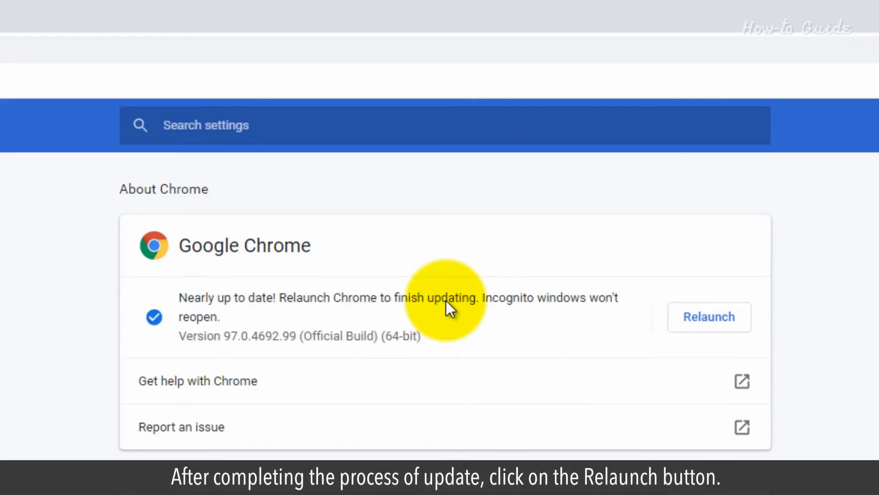
{"action": "mouse_move", "coordinate": [803, 321]}
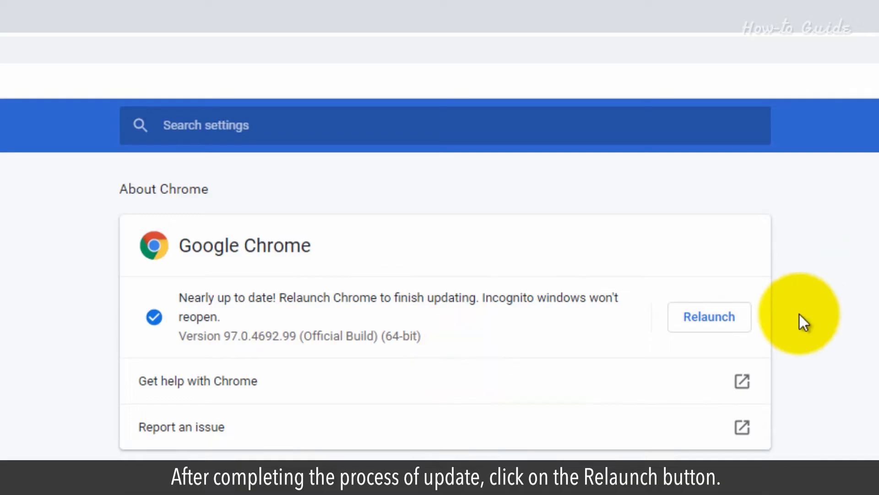
{"action": "left_click", "coordinate": [708, 317]}
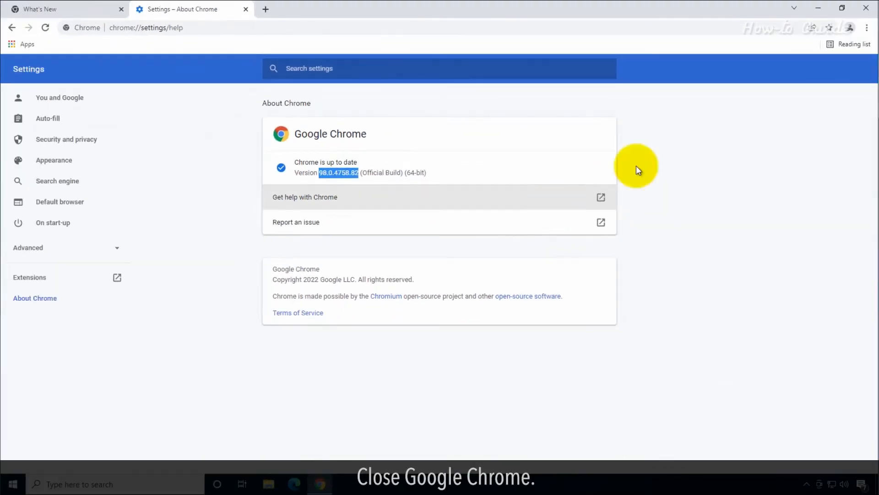
{"action": "left_click", "coordinate": [866, 9]}
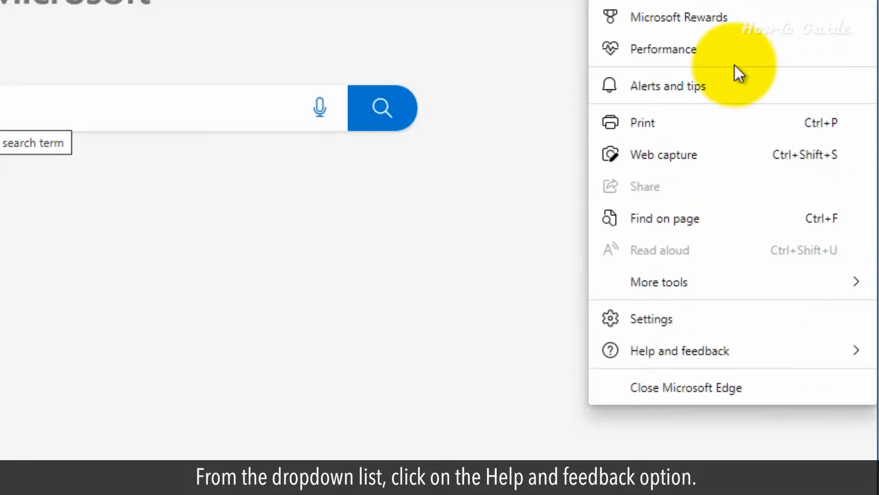
Expand Edge's Help and feedback submenu listing About Microsoft Edge.
{"action": "left_click", "coordinate": [679, 350]}
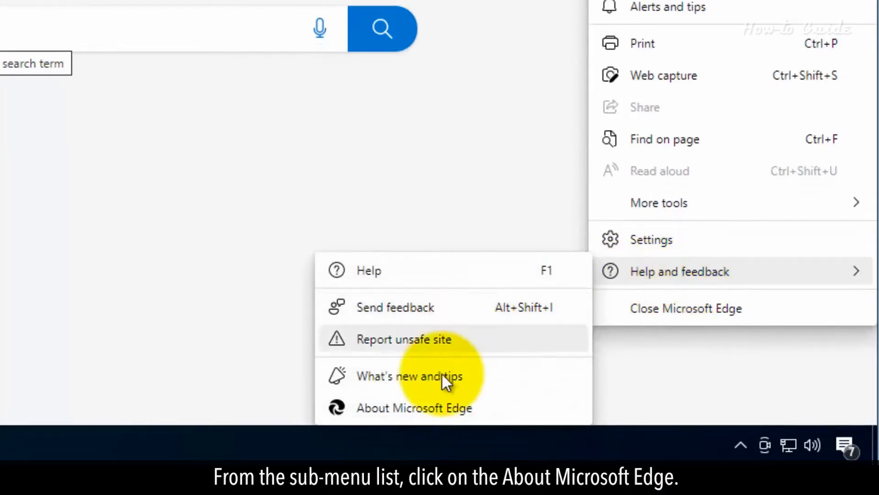
Confirm Edge is up to date at 98.0.1108.43 on its About page, then close Edge.
{"action": "left_click", "coordinate": [414, 406]}
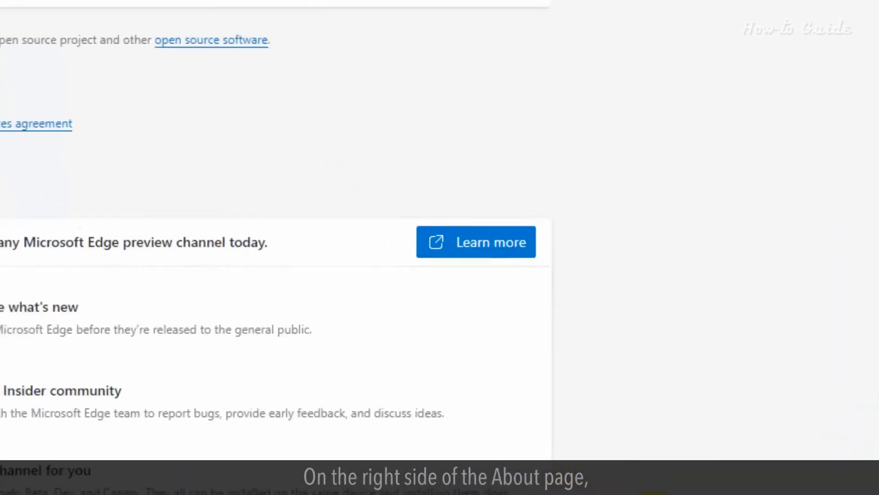
{"action": "scroll", "scroll_direction": "up", "scroll_amount": 3}
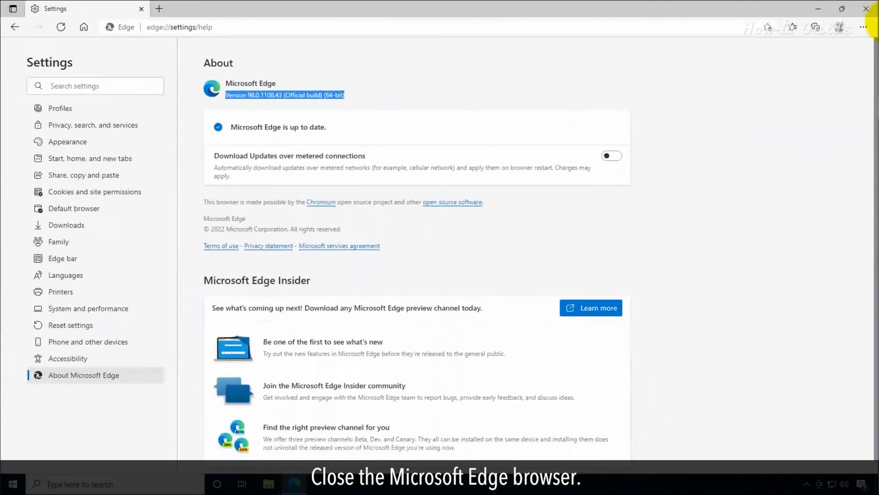
{"action": "left_click", "coordinate": [866, 8]}
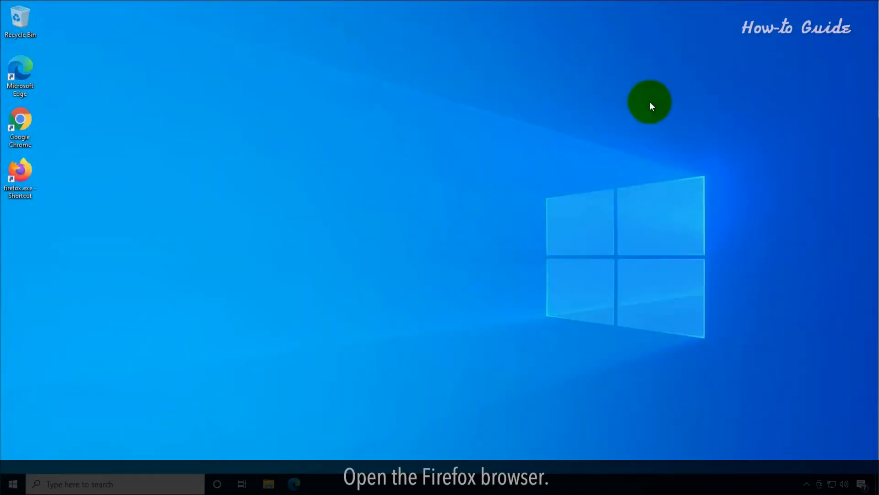
Launch Firefox from the desktop and expand its Help submenu listing About Firefox.
{"action": "double_click", "coordinate": [20, 173]}
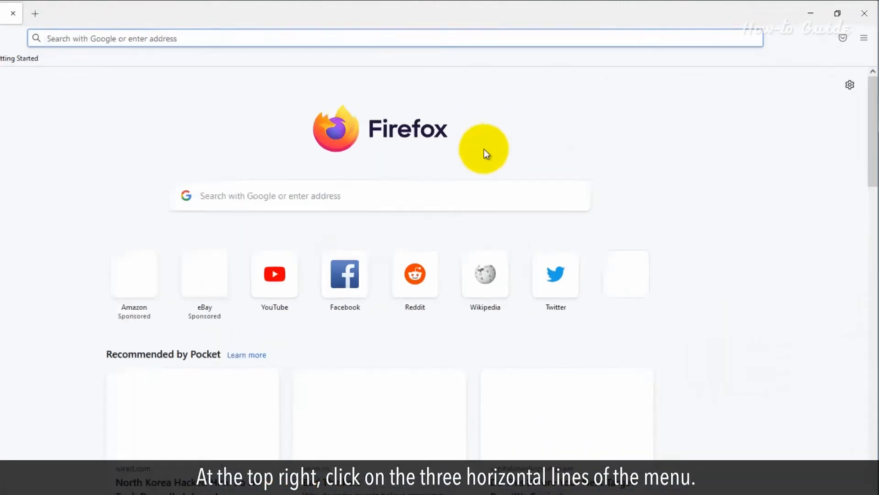
{"action": "left_click", "coordinate": [865, 38]}
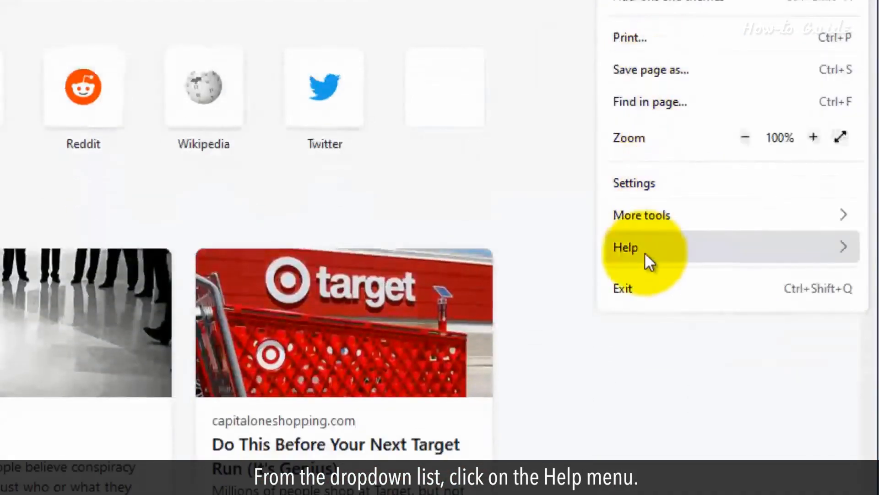
{"action": "left_click", "coordinate": [624, 247]}
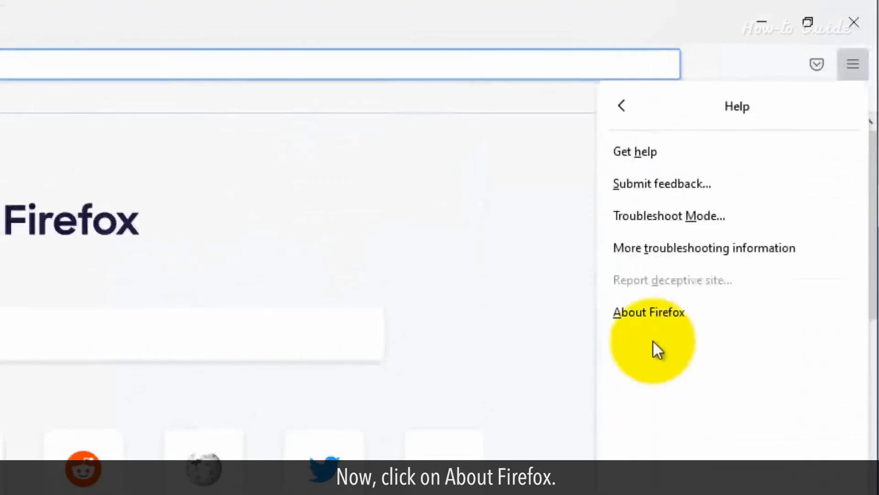
Show About Firefox at version 95.0.2 and restart to apply the pending update.
{"action": "left_click", "coordinate": [649, 311]}
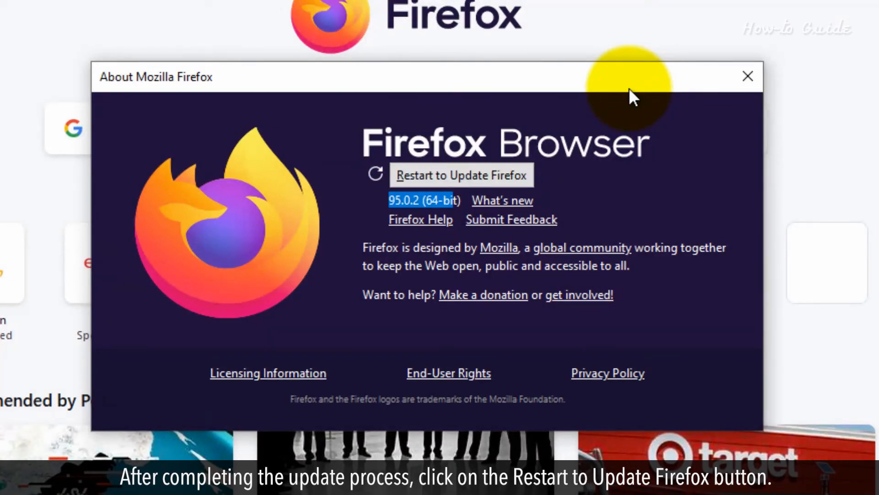
{"action": "mouse_move", "coordinate": [639, 188]}
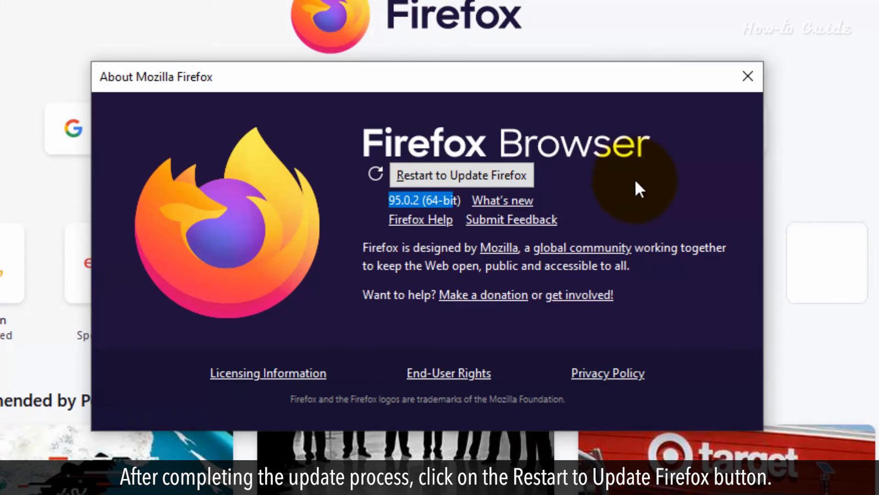
{"action": "left_click", "coordinate": [460, 175]}
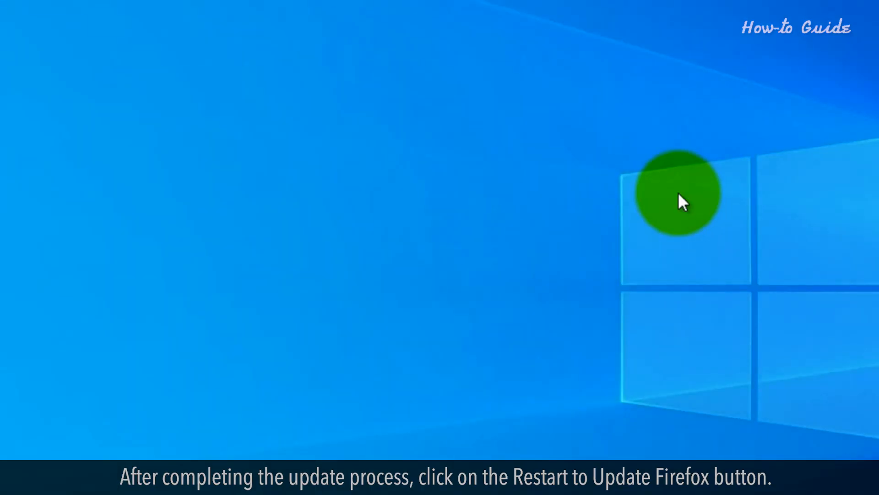